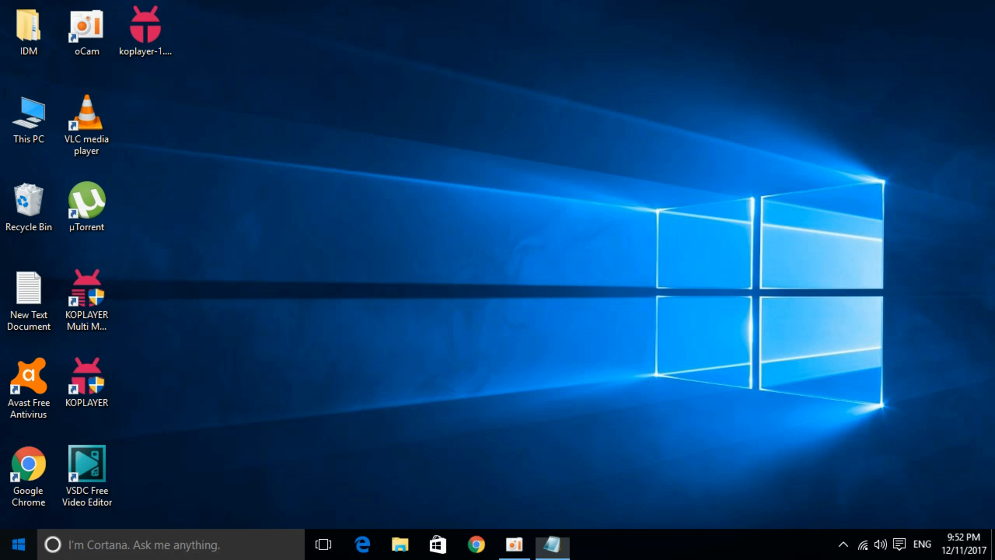
# Search the Start menu for 'cmd' so Command Prompt appears as the best match
pyautogui.write('cm')
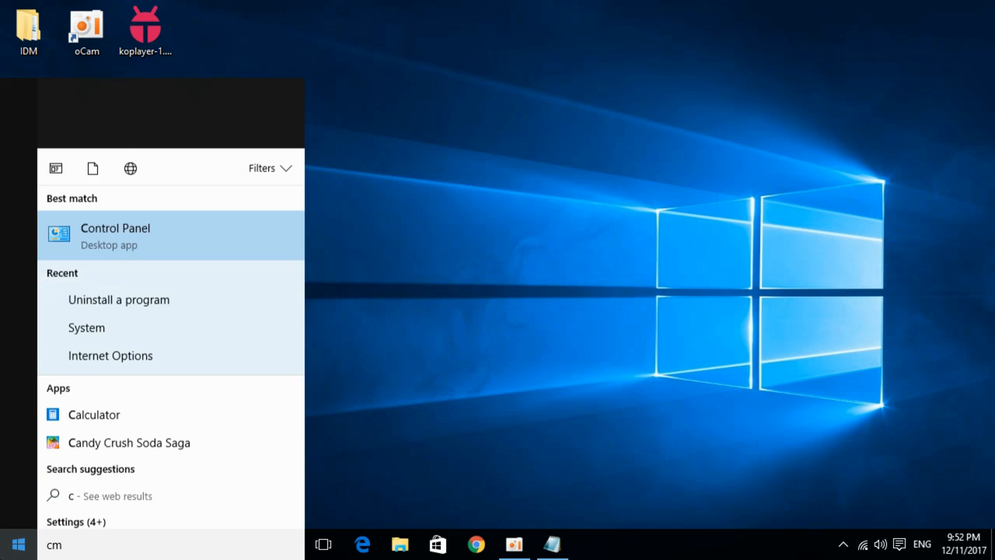
pyautogui.write('d')
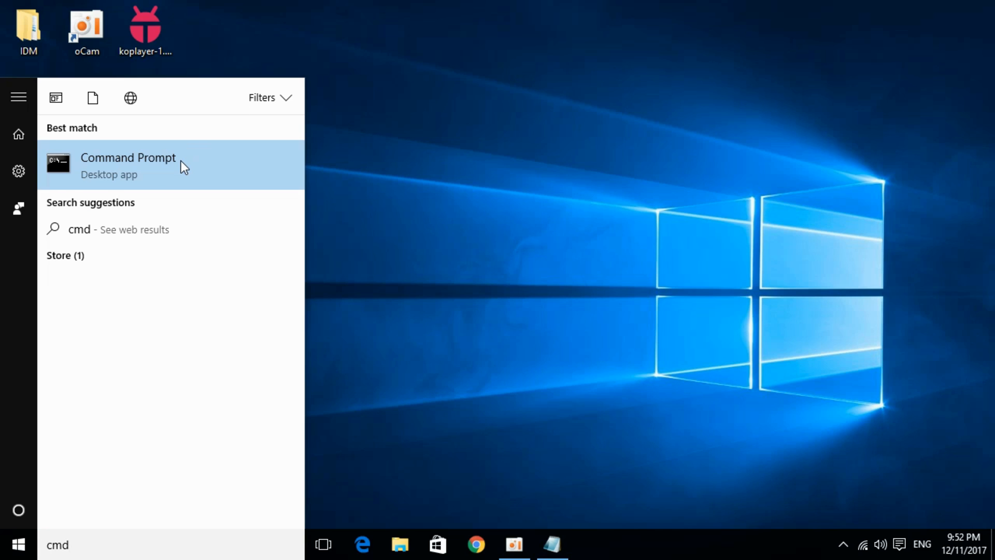
# Launch Command Prompt with administrator rights from the search result
pyautogui.rightClick(127, 165)
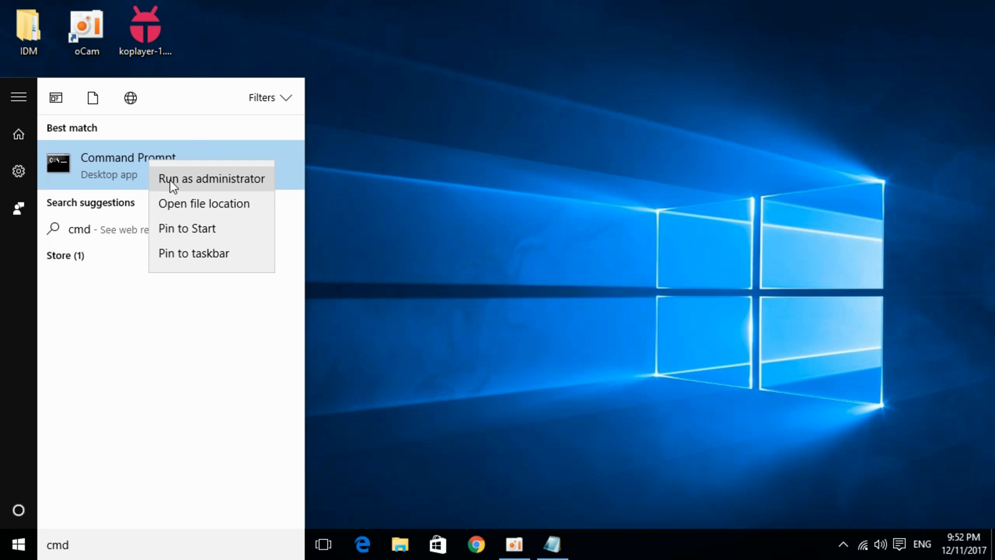
pyautogui.moveTo(248, 166)
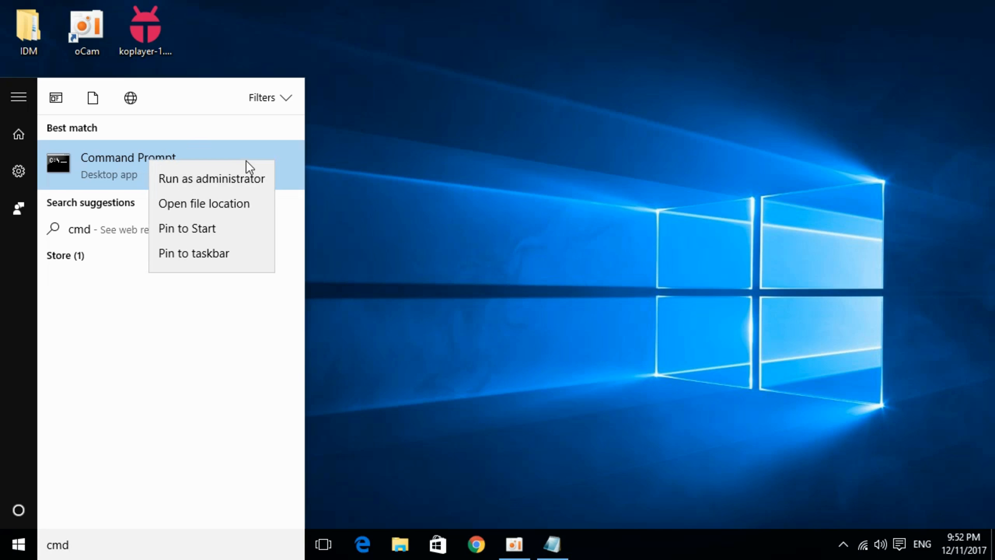
pyautogui.moveTo(190, 184)
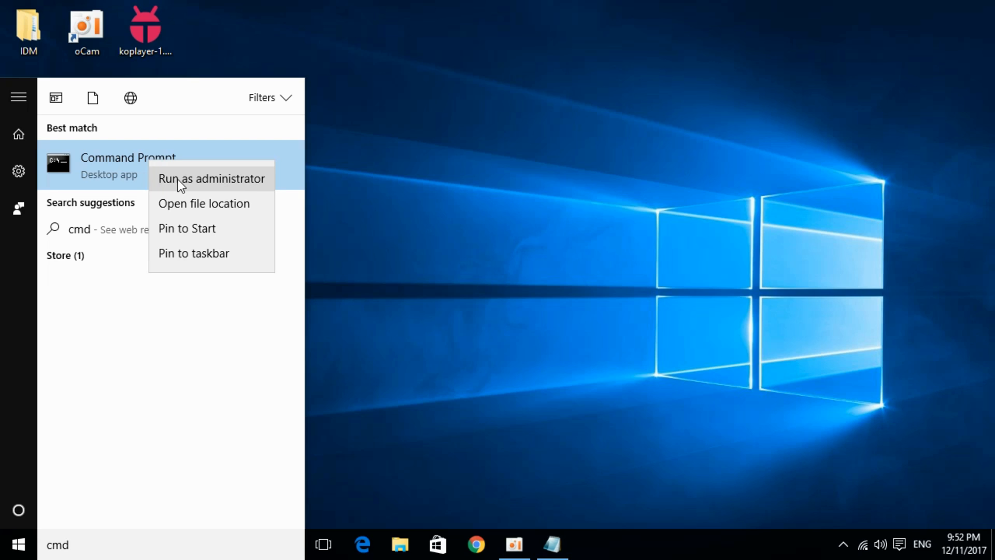
pyautogui.moveTo(214, 184)
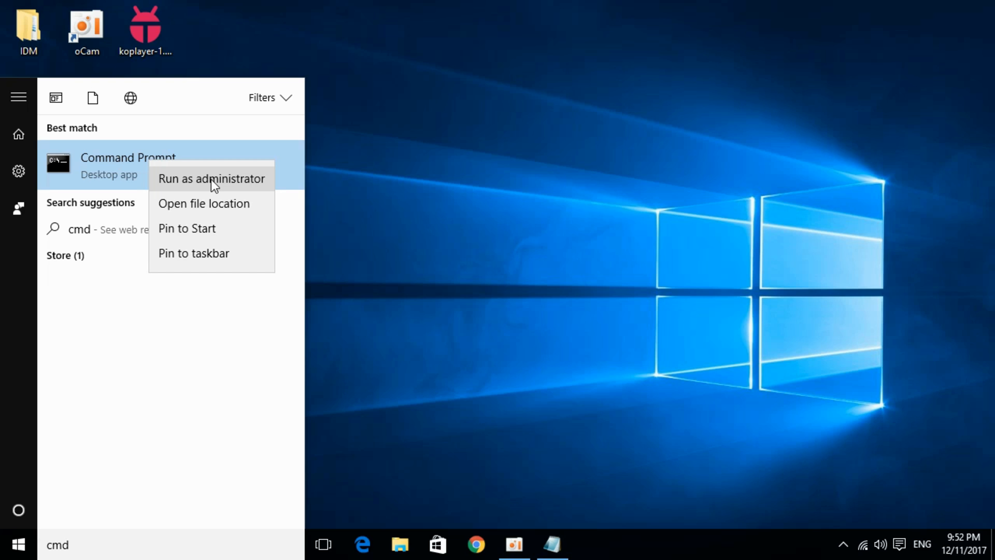
pyautogui.click(213, 185)
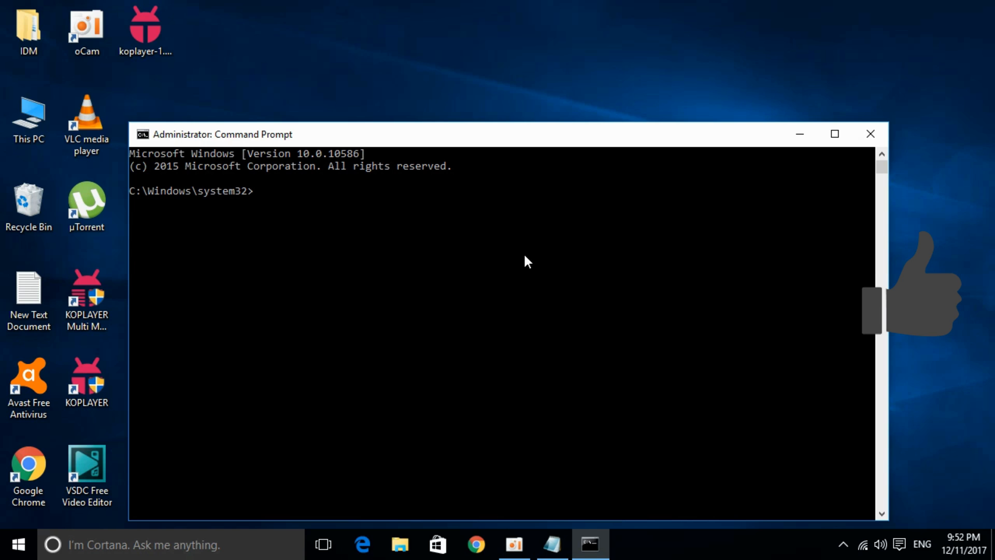
# Run 'bcdedit -set TESTSIGNING OFF' so test signing is turned off successfully
pyautogui.write('bcdedit -set TESTSIGNING OFF')
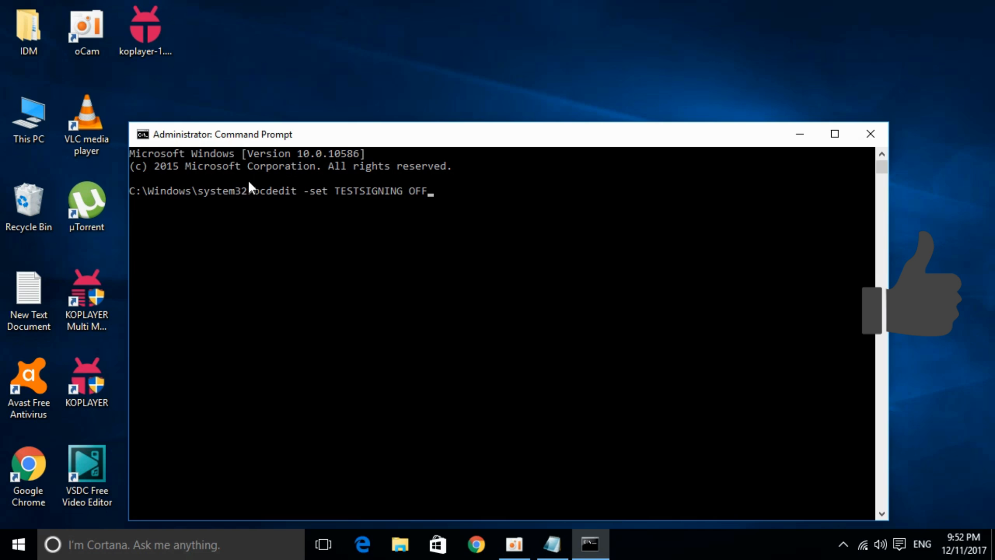
pyautogui.moveTo(295, 202)
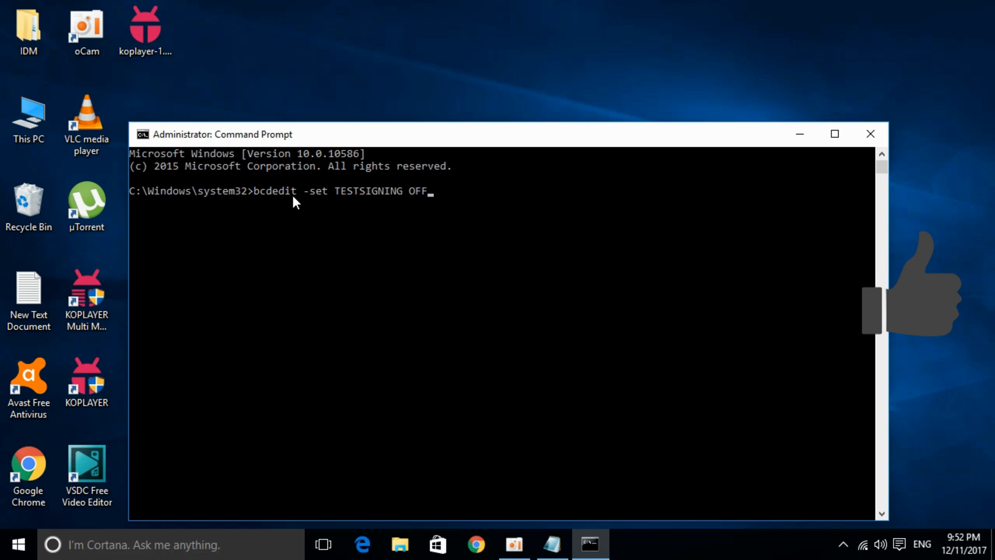
pyautogui.moveTo(324, 202)
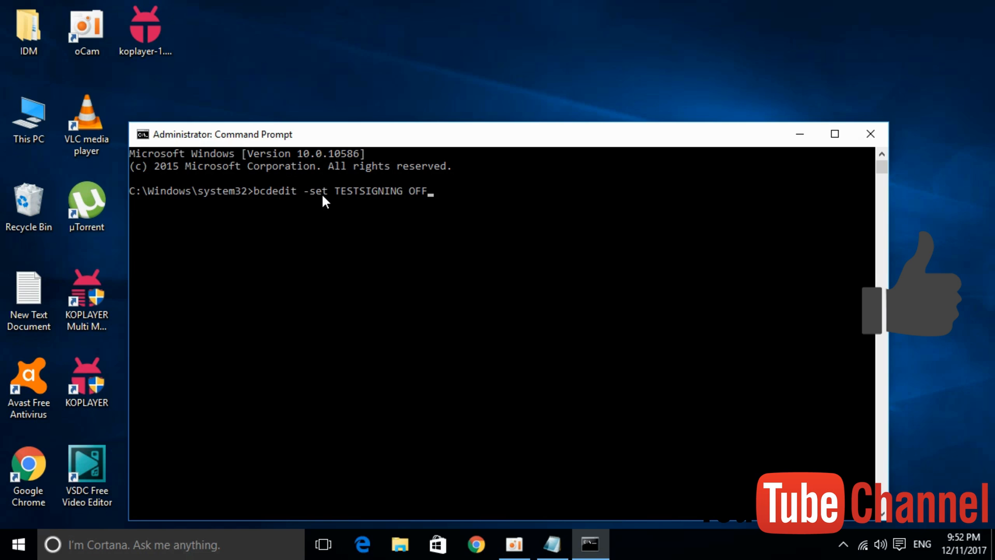
pyautogui.moveTo(365, 202)
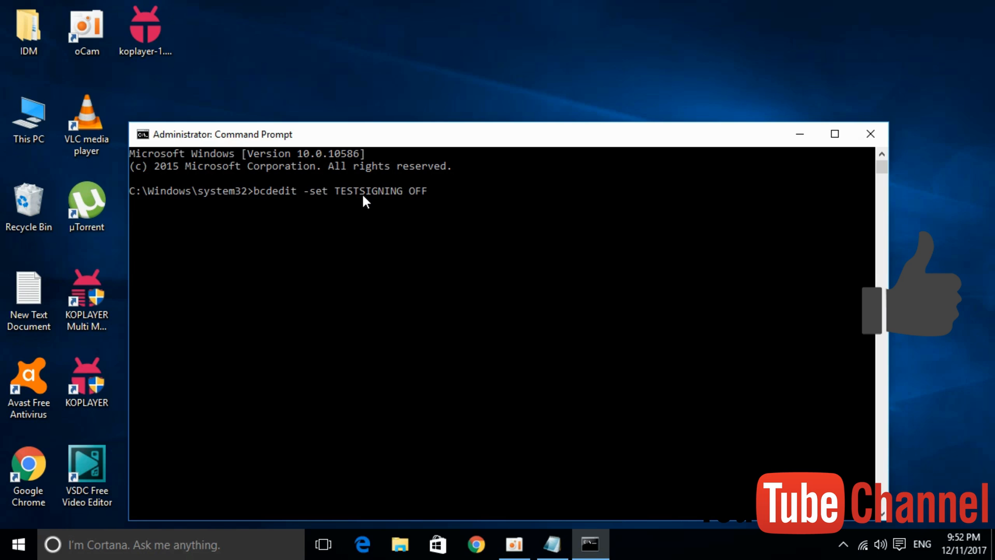
pyautogui.moveTo(465, 209)
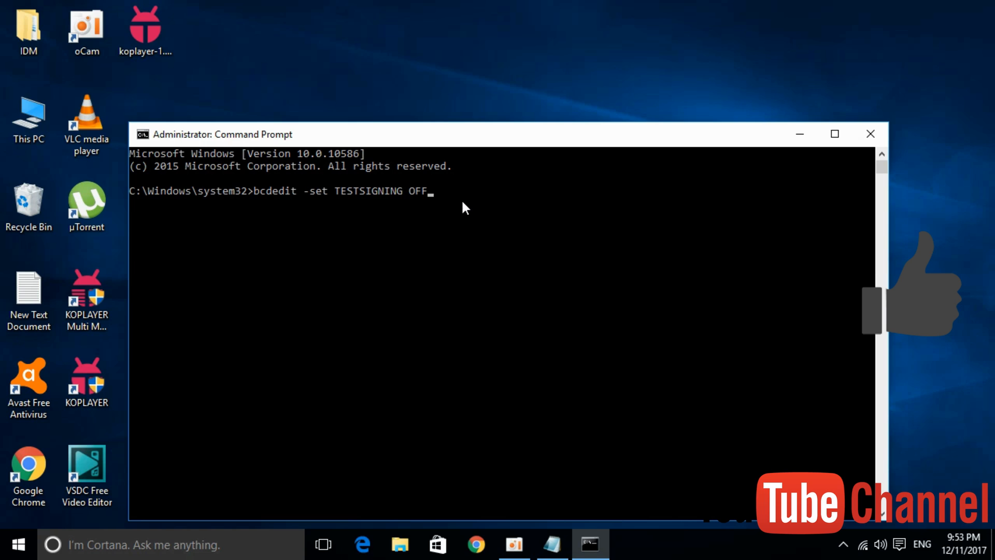
pyautogui.press('Return')
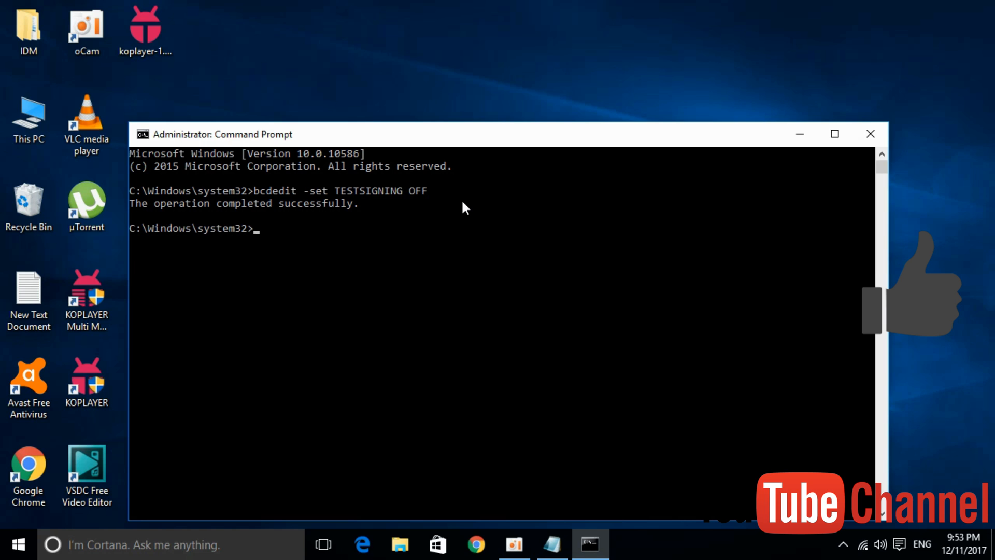
pyautogui.moveTo(835, 134)
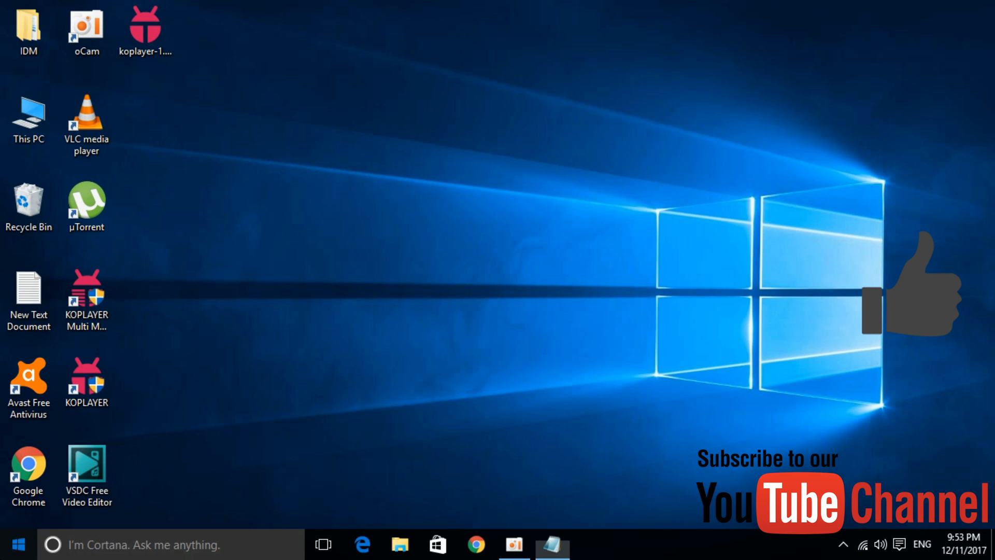
pyautogui.click(18, 544)
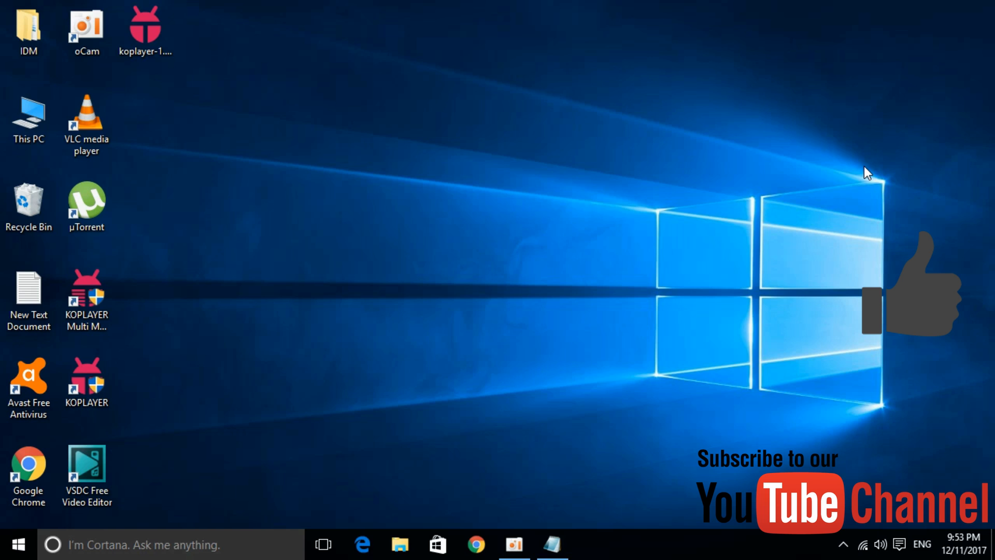
pyautogui.moveTo(833, 180)
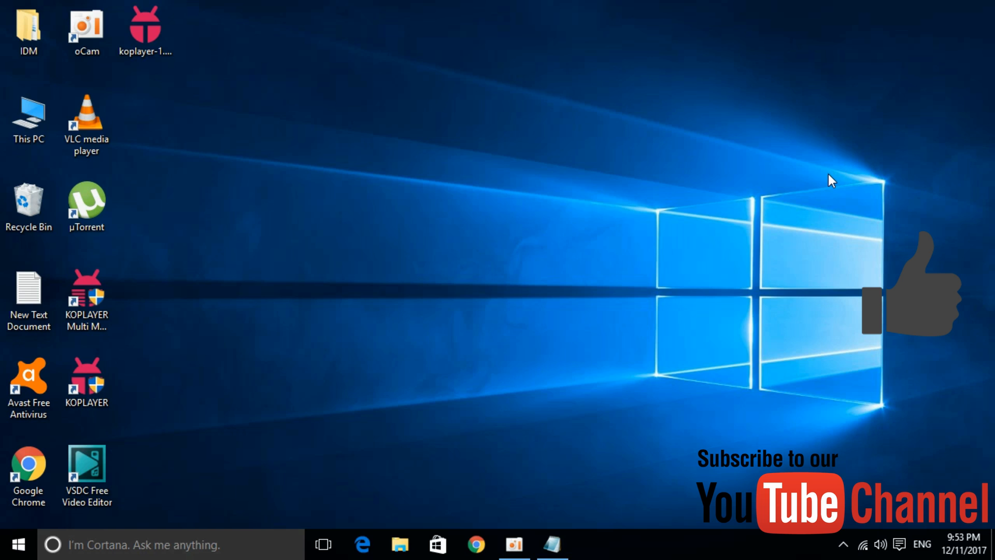